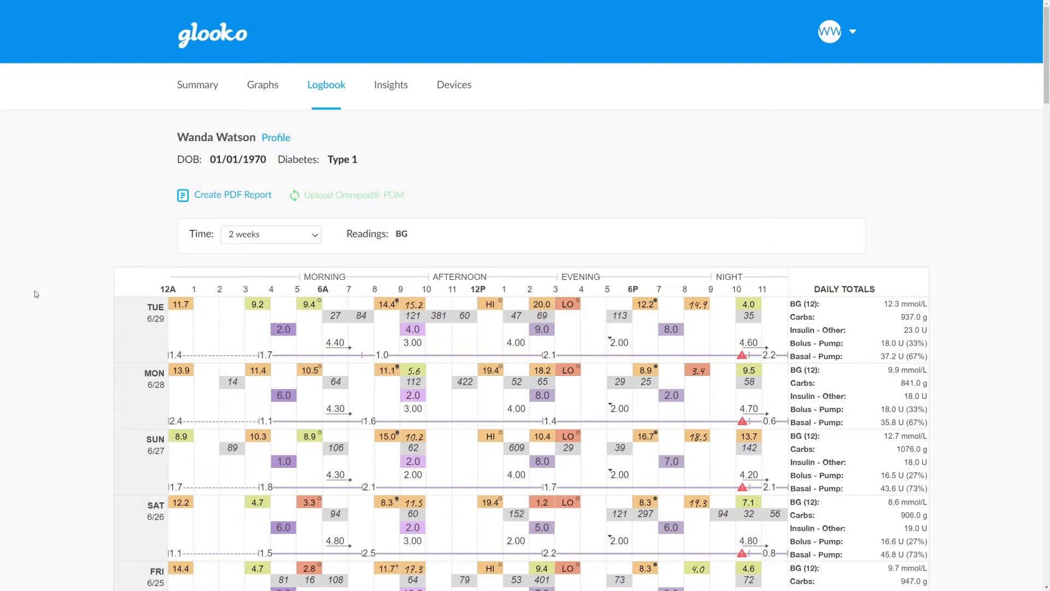
Keep the Logbook report's time range set to 2 weeks
click(270, 234)
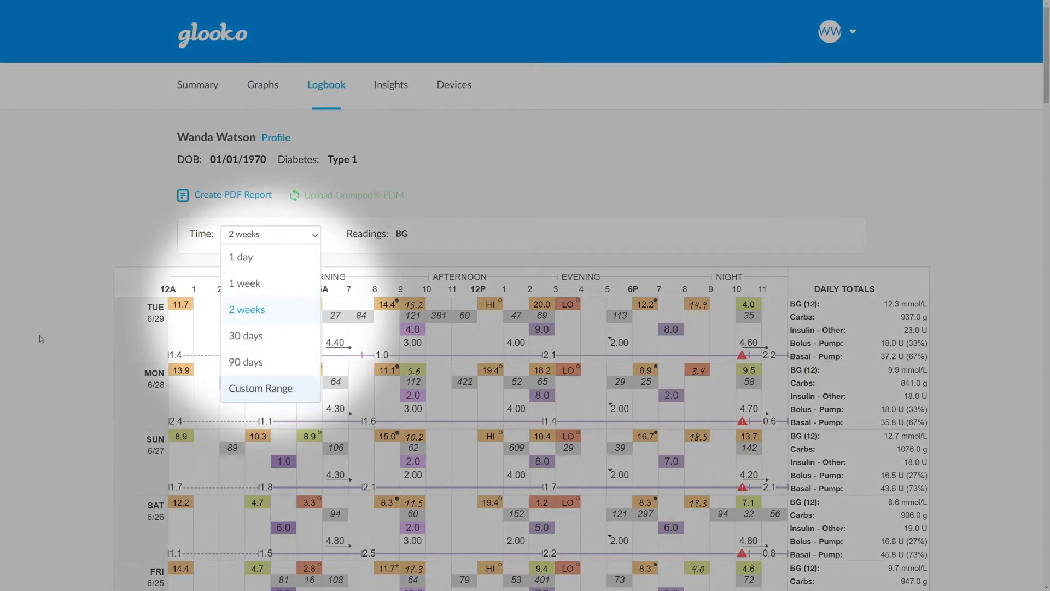
click(247, 308)
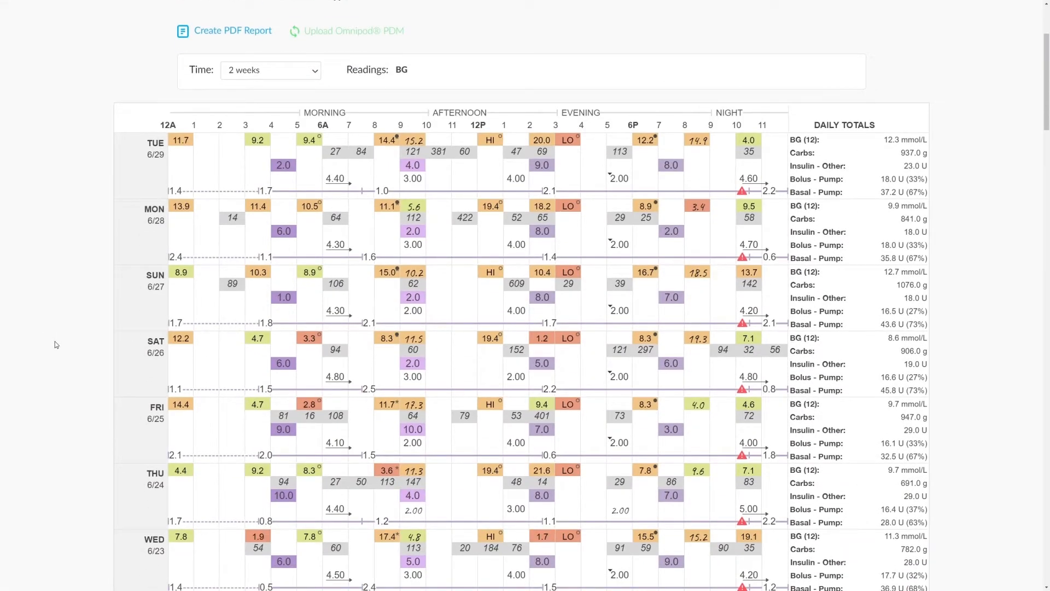
mouse_move(124, 198)
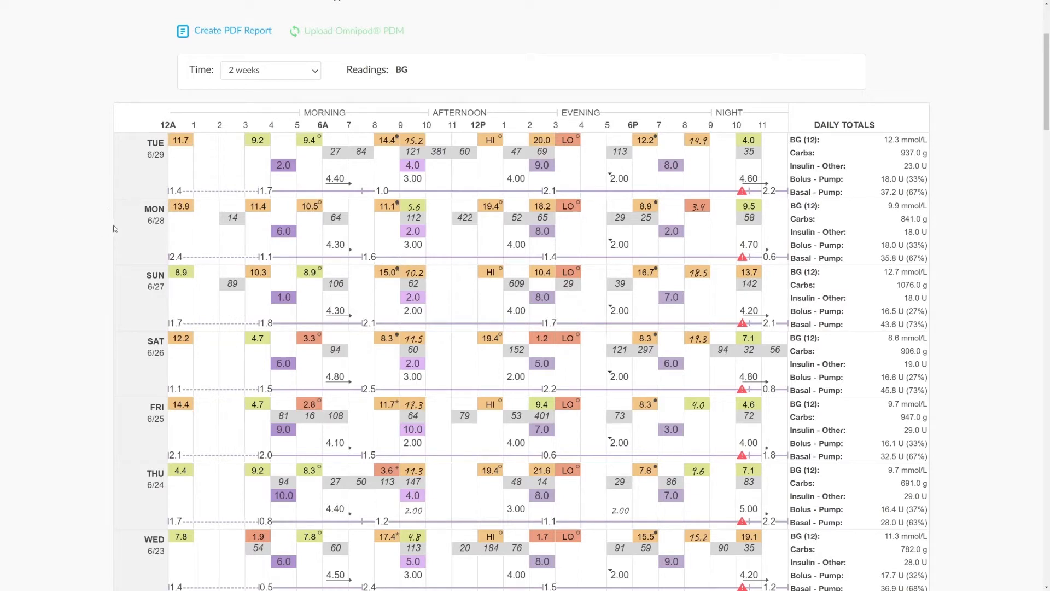
mouse_move(762, 225)
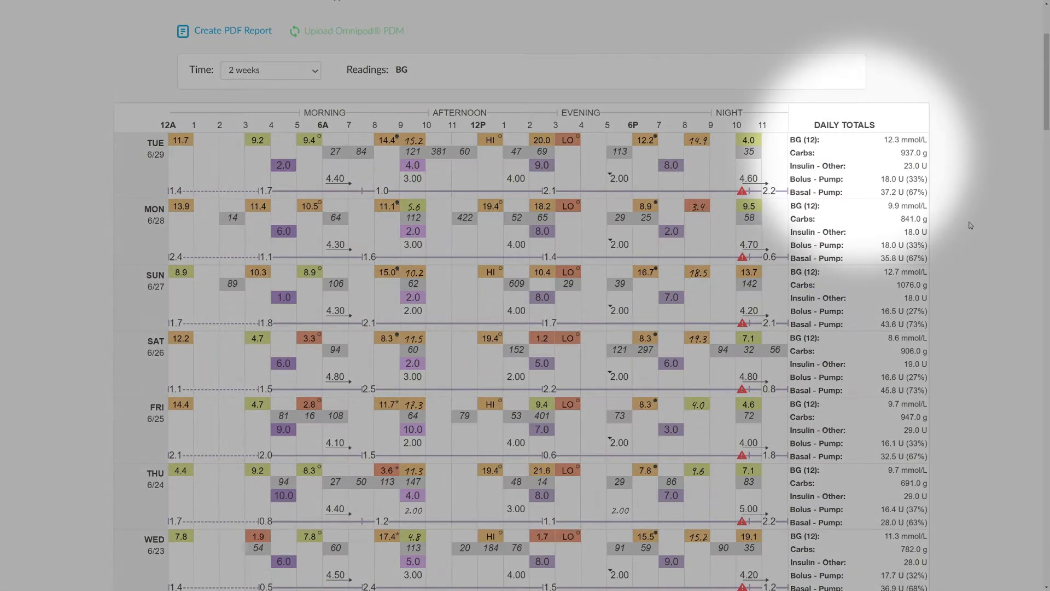
mouse_move(964, 228)
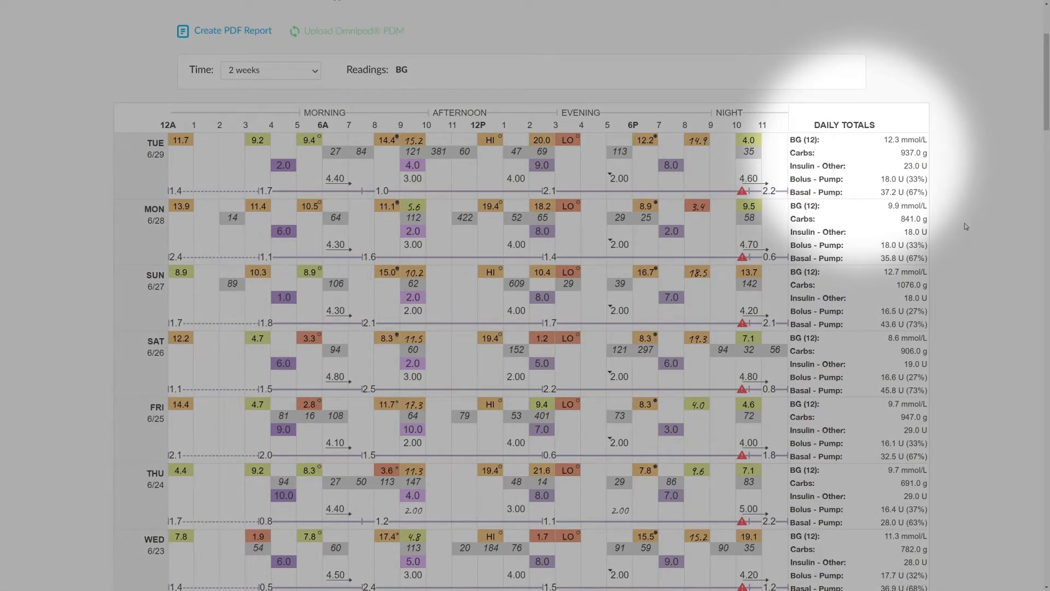
mouse_move(964, 232)
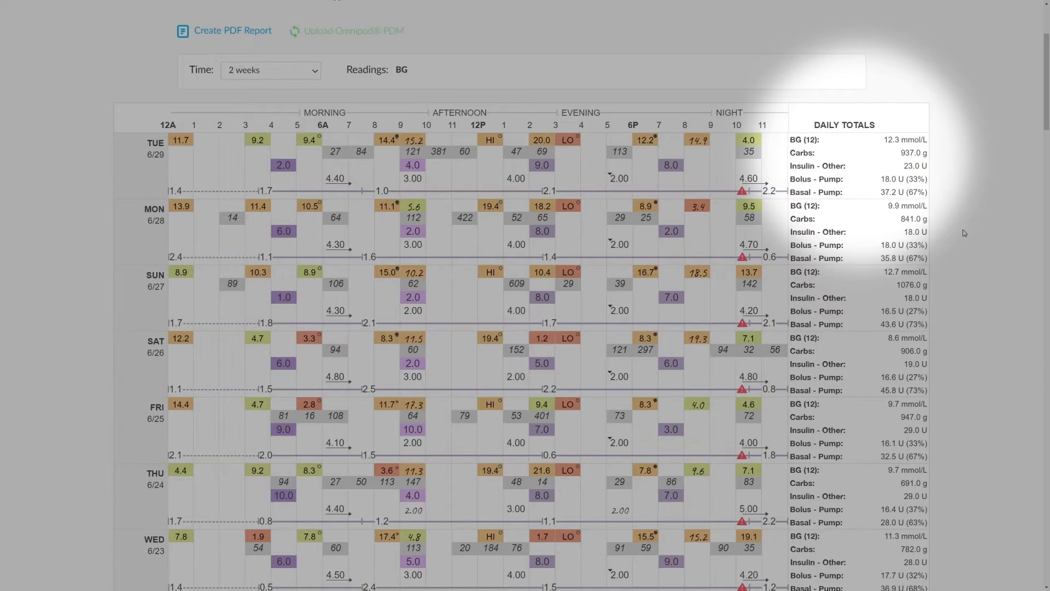
Scroll the Logbook to the period averages, symbol legend and Tue 6/29 daily entries
scroll(down, 3)
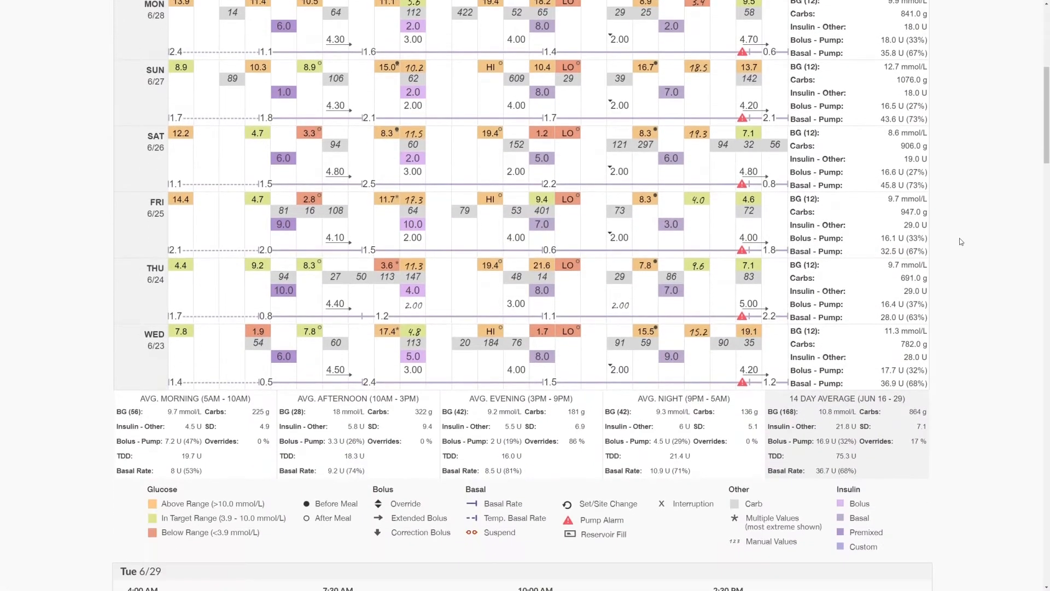
scroll(down, 3)
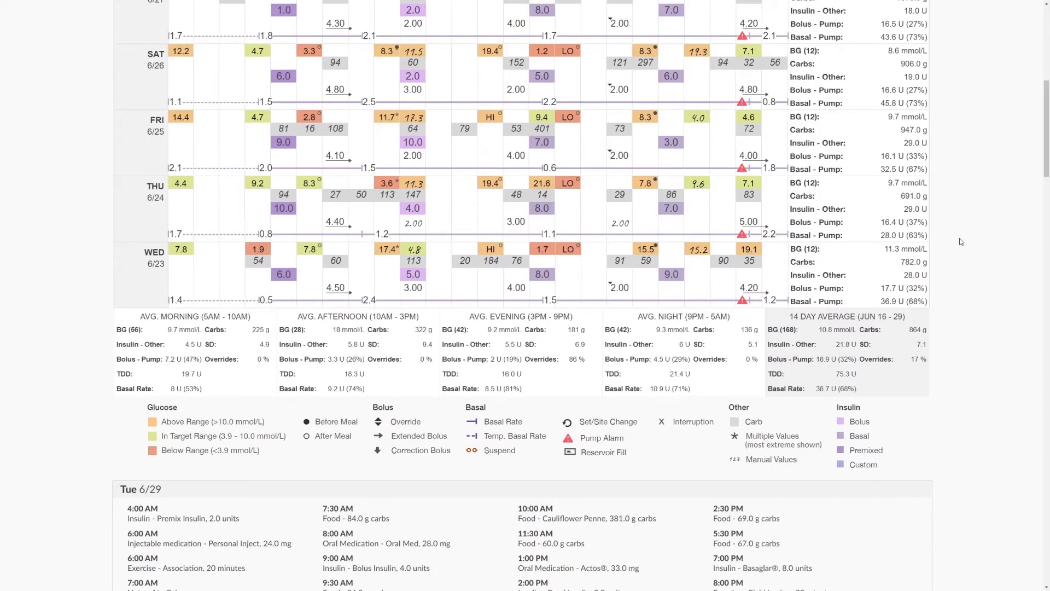
scroll(down, 3)
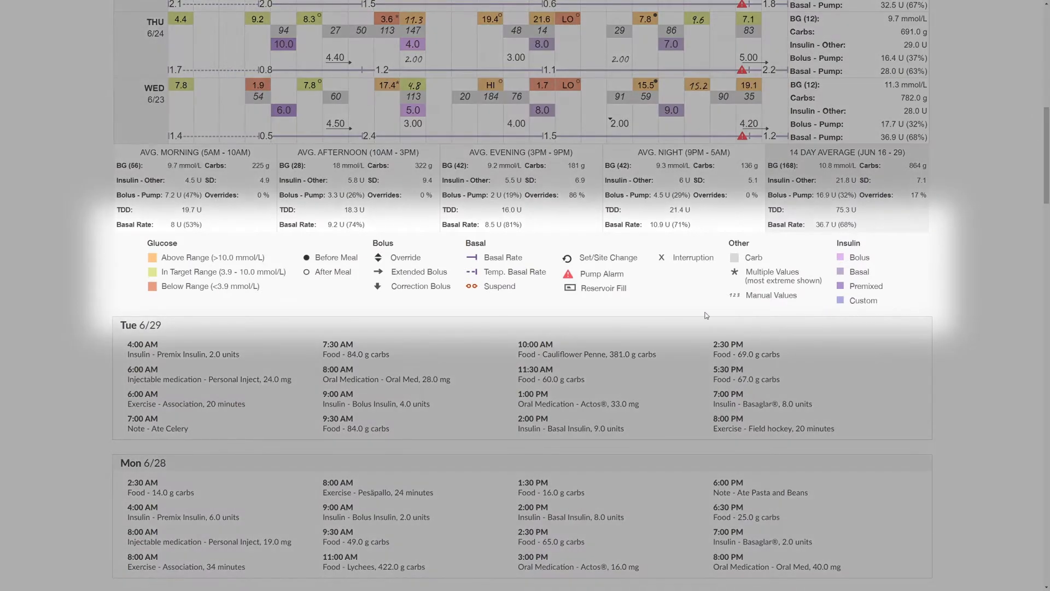
scroll(up, 3)
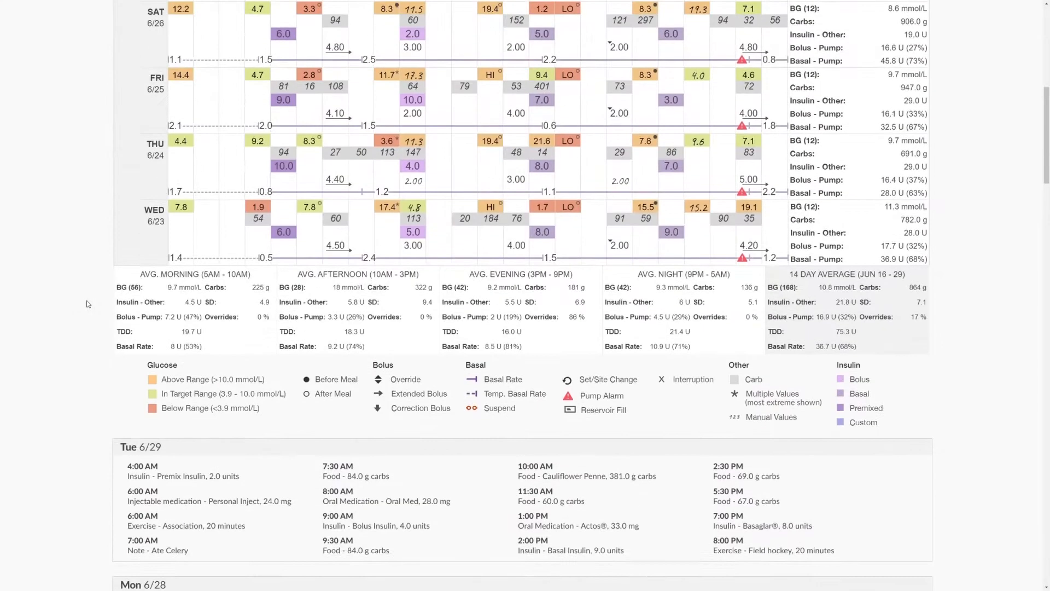
scroll(up, 3)
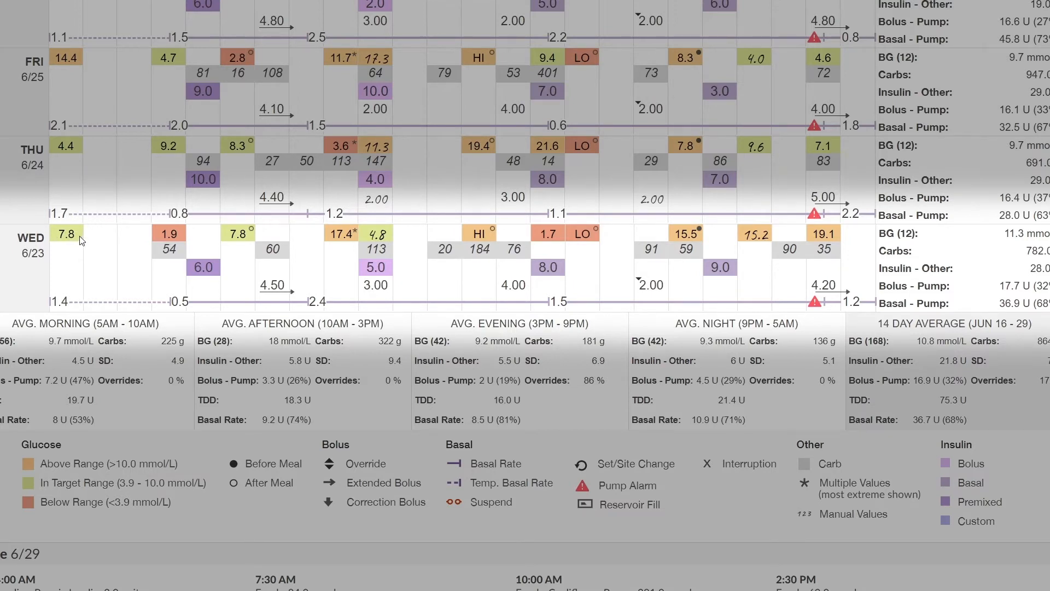
mouse_move(185, 238)
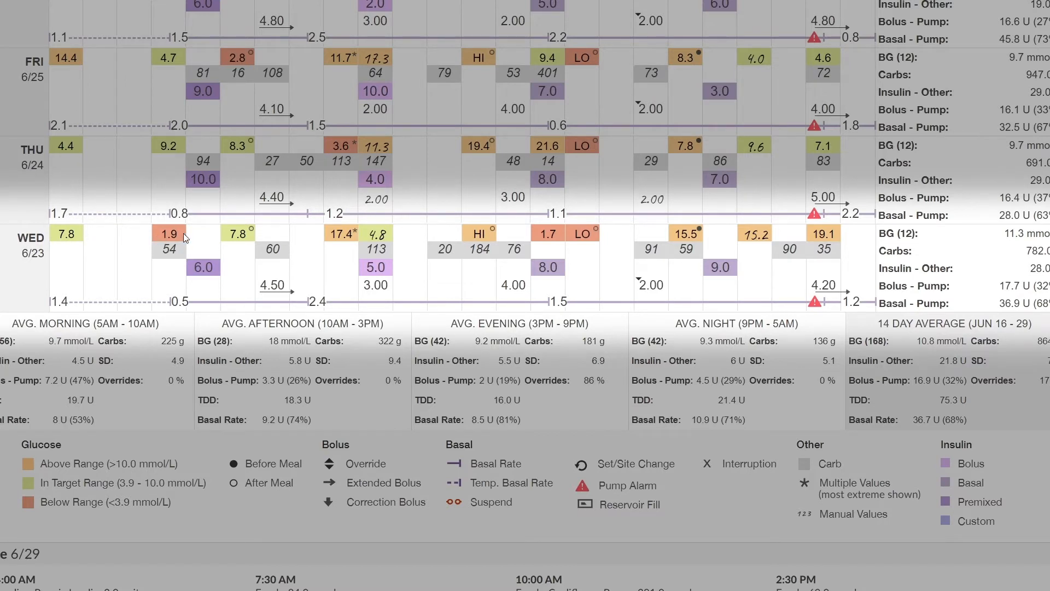
mouse_move(315, 237)
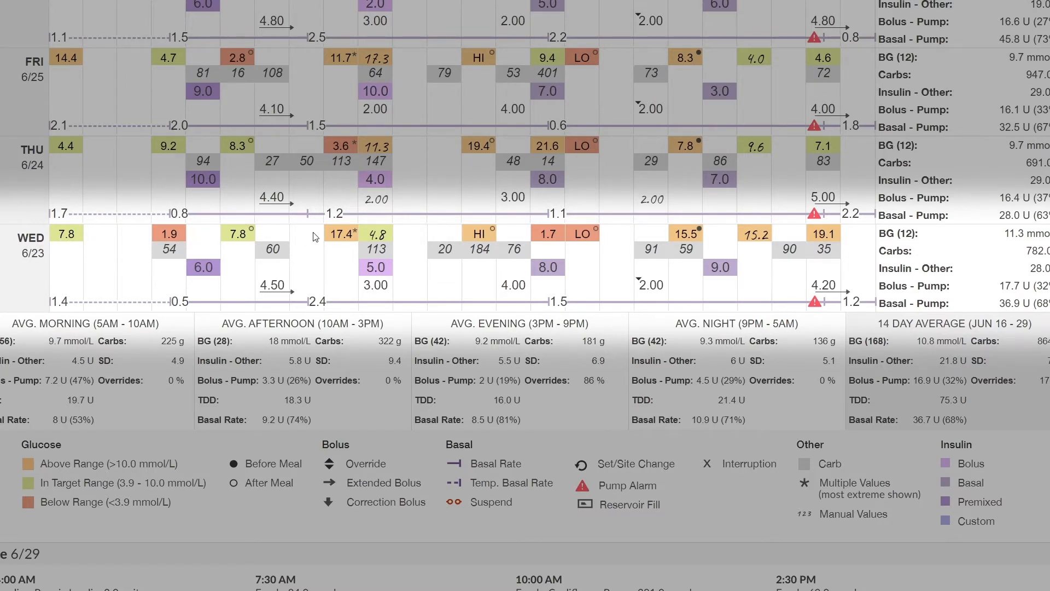
mouse_move(343, 234)
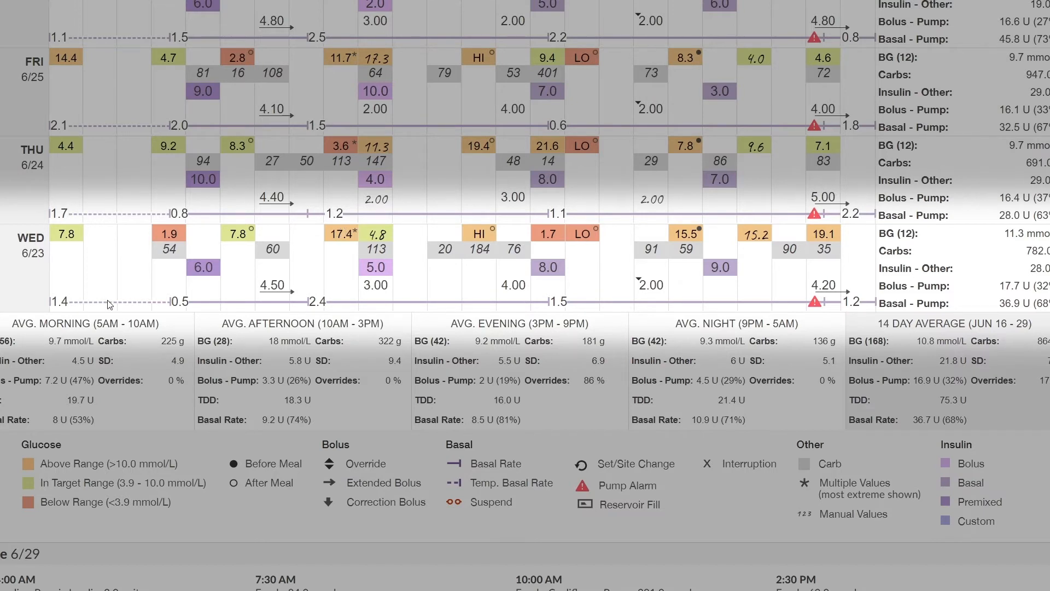
mouse_move(57, 303)
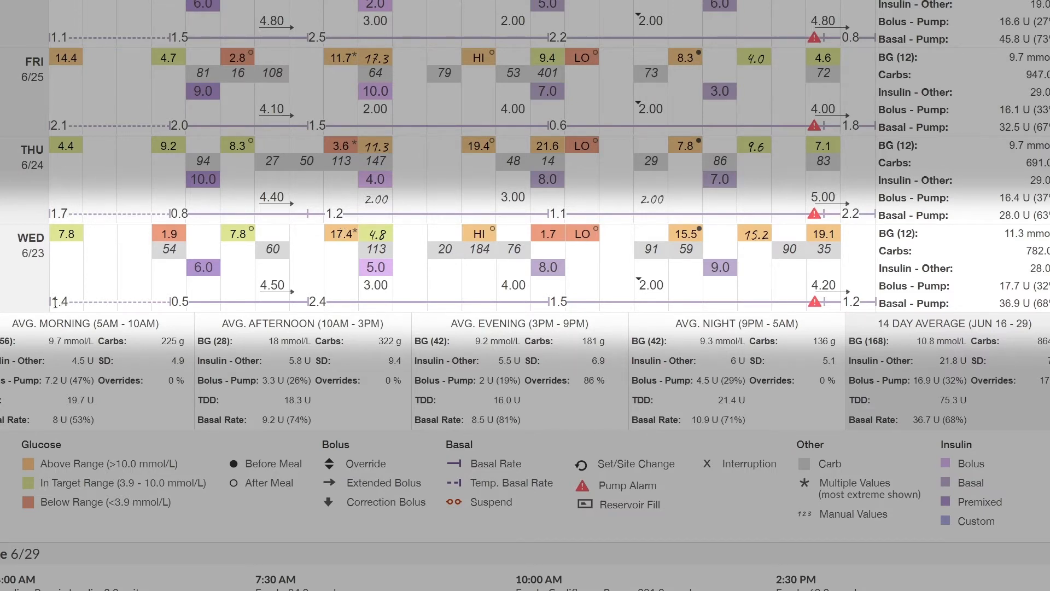
mouse_move(168, 307)
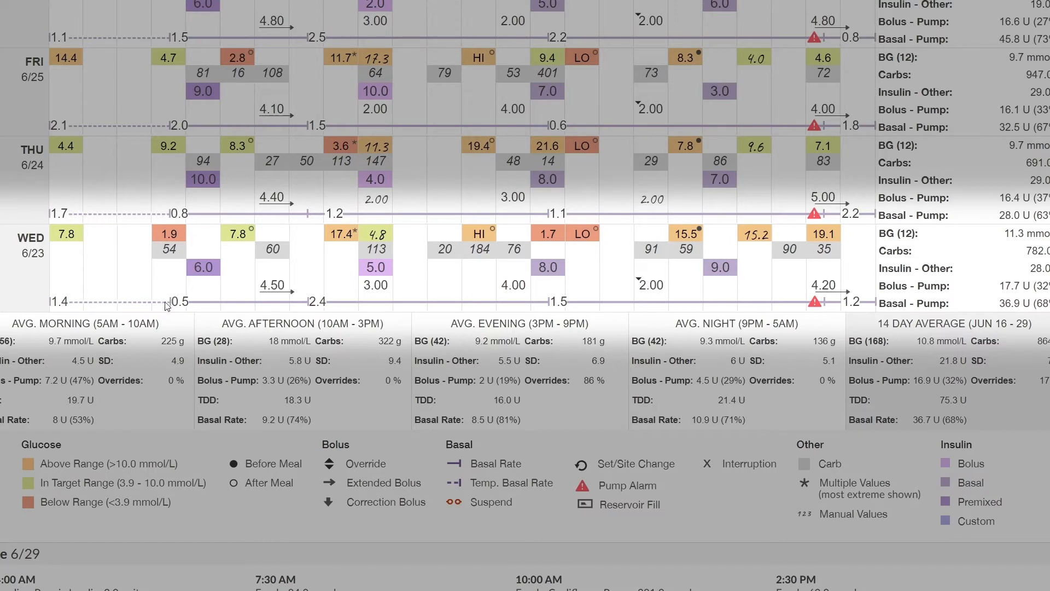
mouse_move(83, 305)
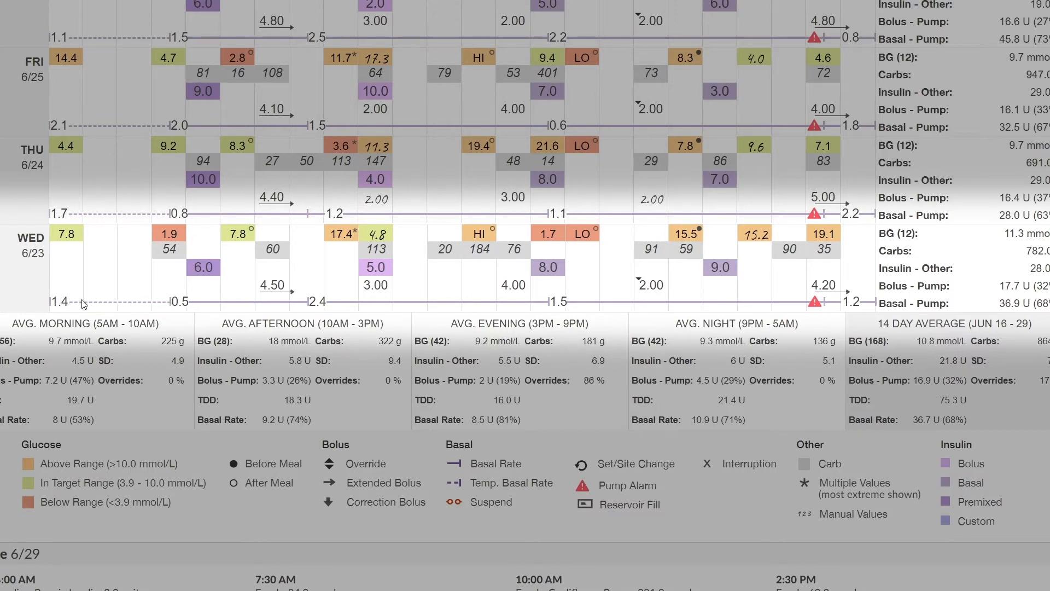
mouse_move(51, 318)
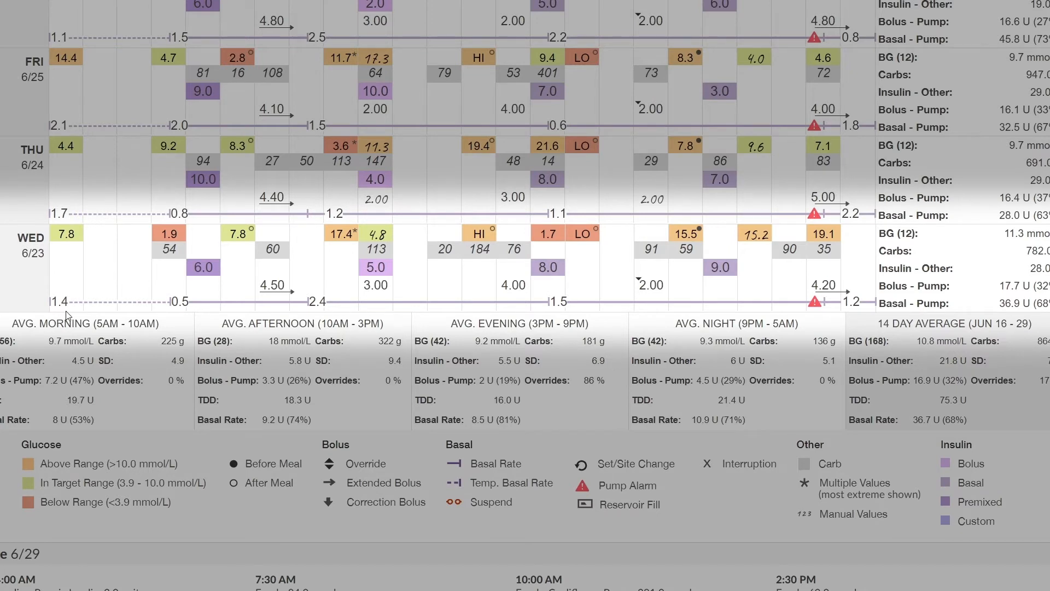
mouse_move(179, 308)
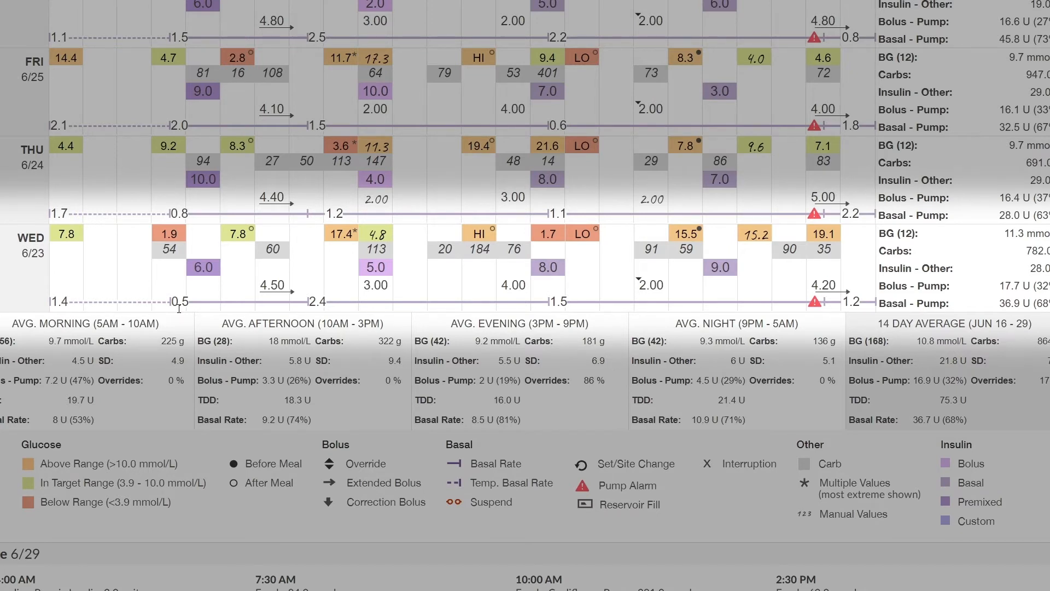
mouse_move(204, 315)
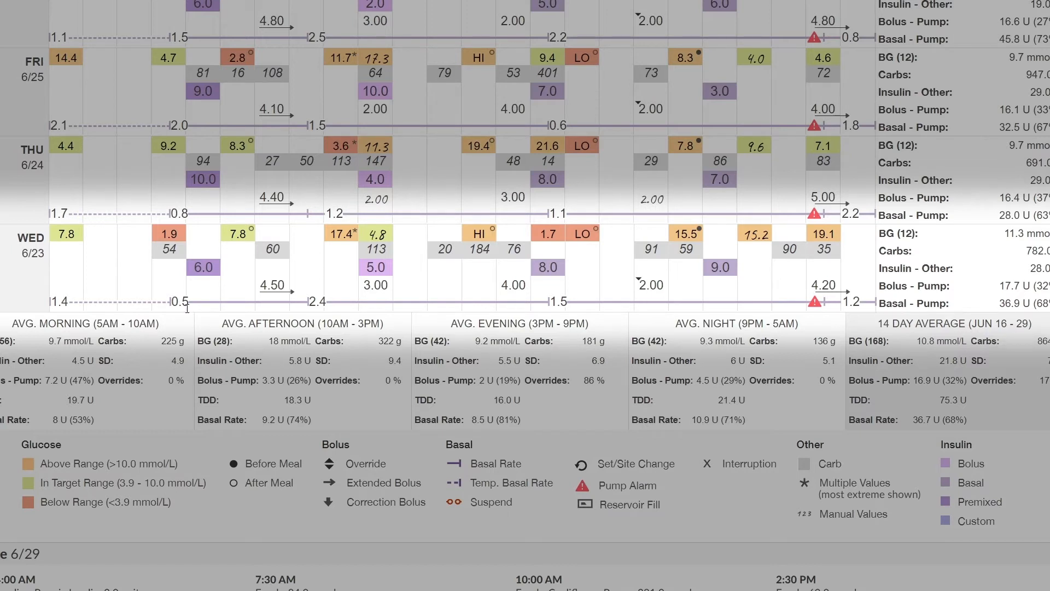
mouse_move(241, 311)
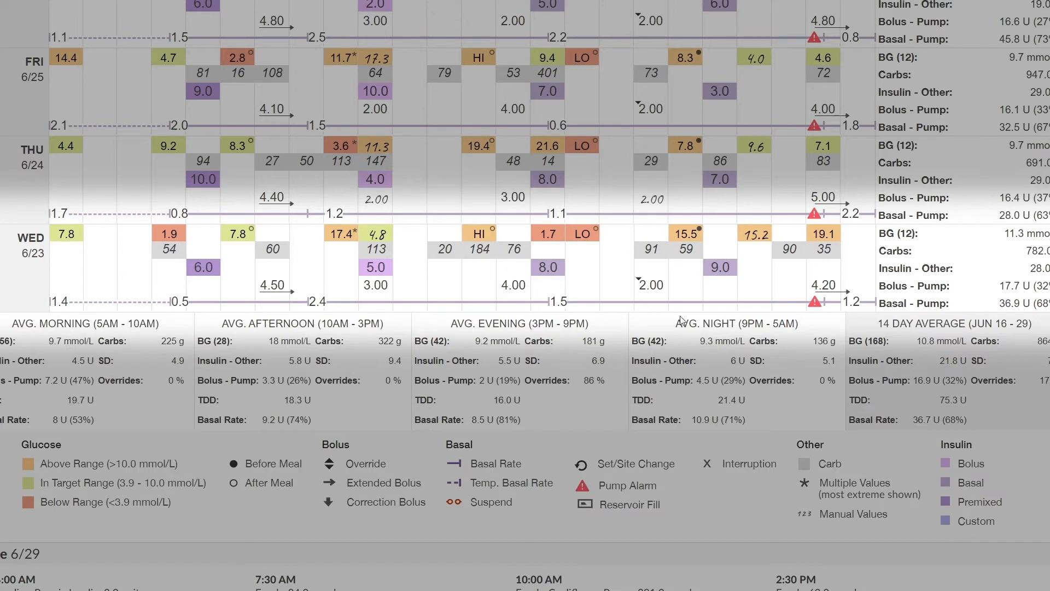
mouse_move(824, 315)
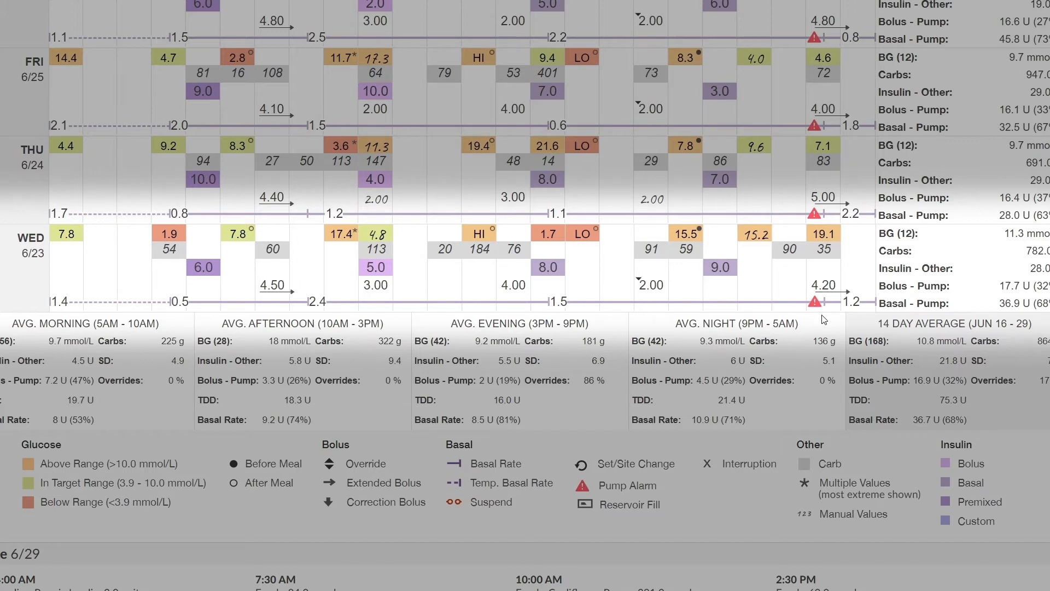
mouse_move(805, 325)
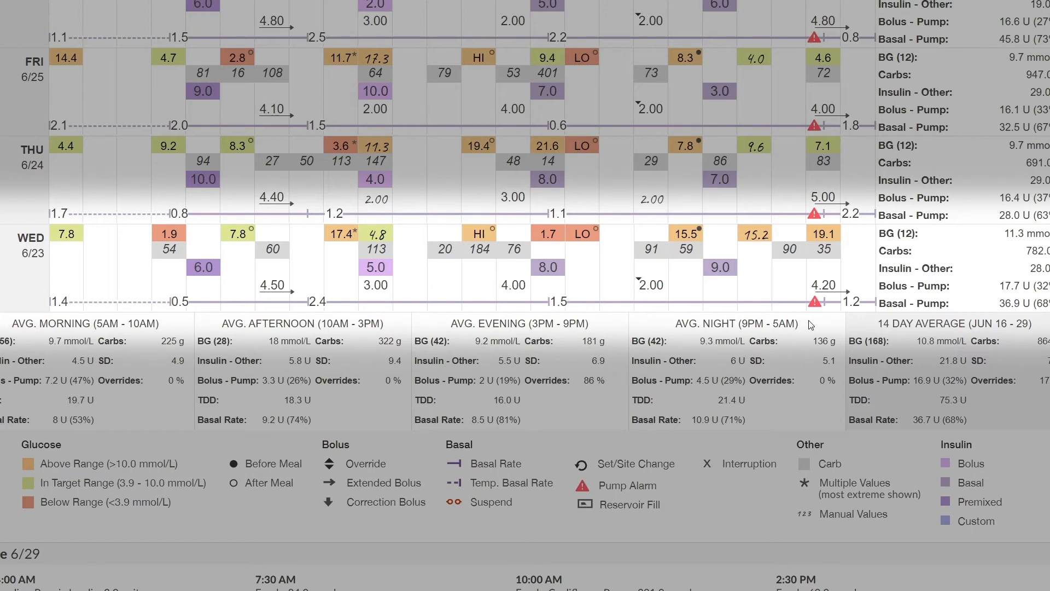
mouse_move(26, 283)
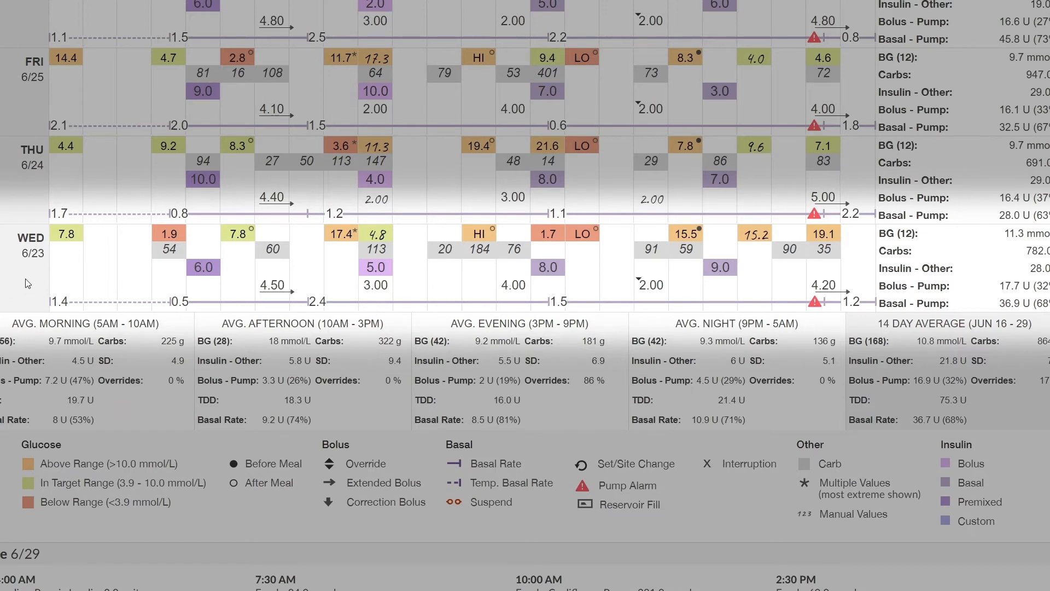
mouse_move(182, 254)
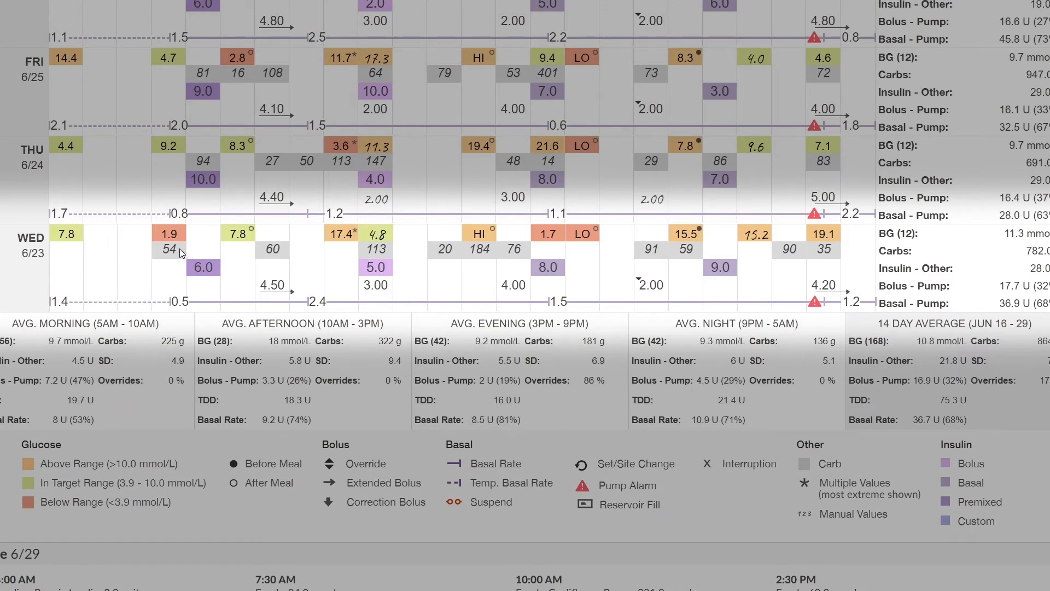
mouse_move(154, 251)
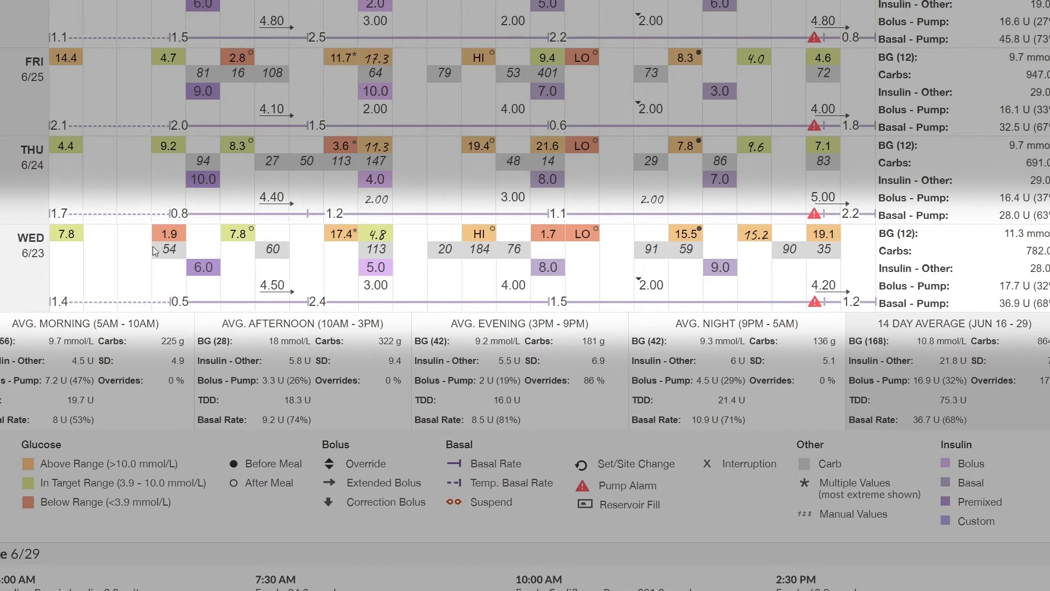
mouse_move(184, 258)
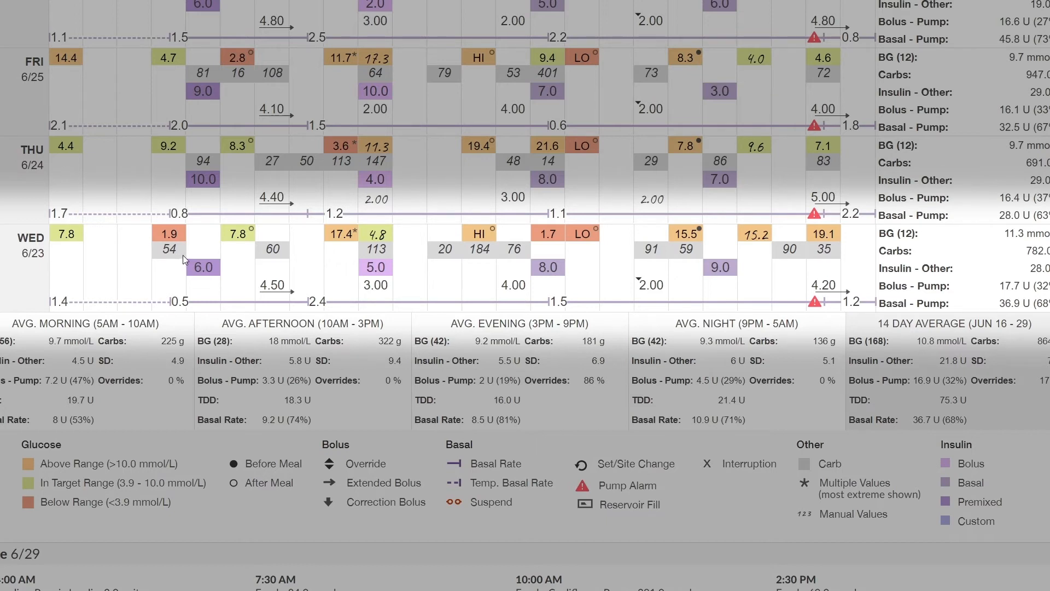
mouse_move(260, 239)
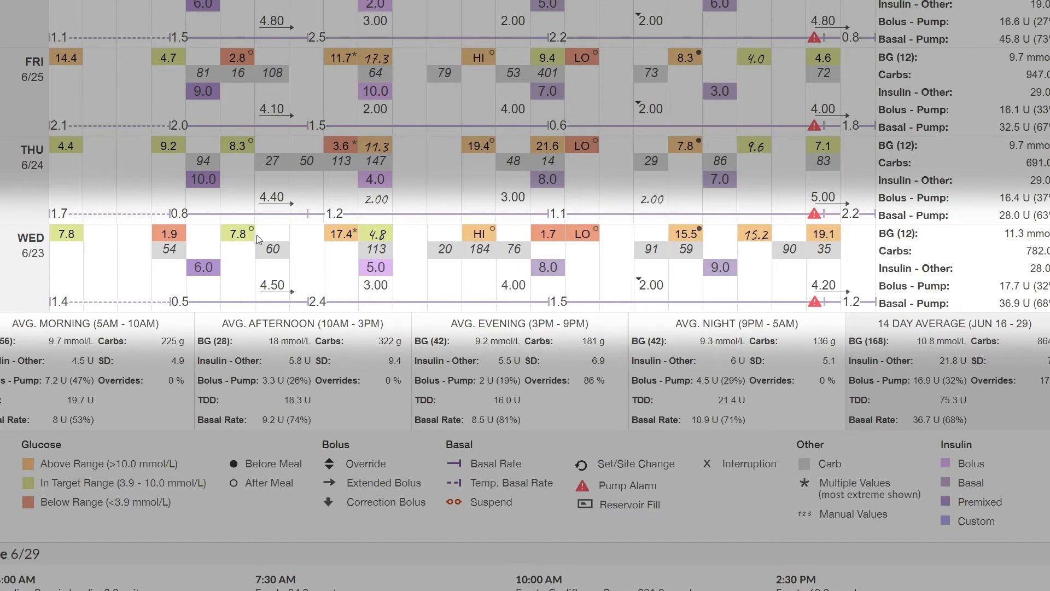
mouse_move(233, 230)
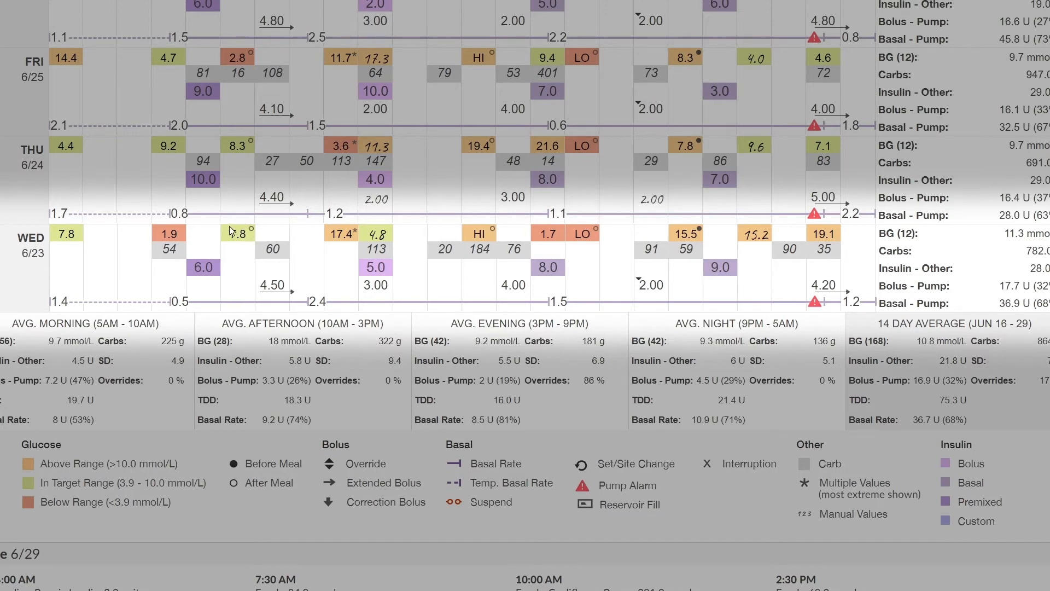
mouse_move(241, 249)
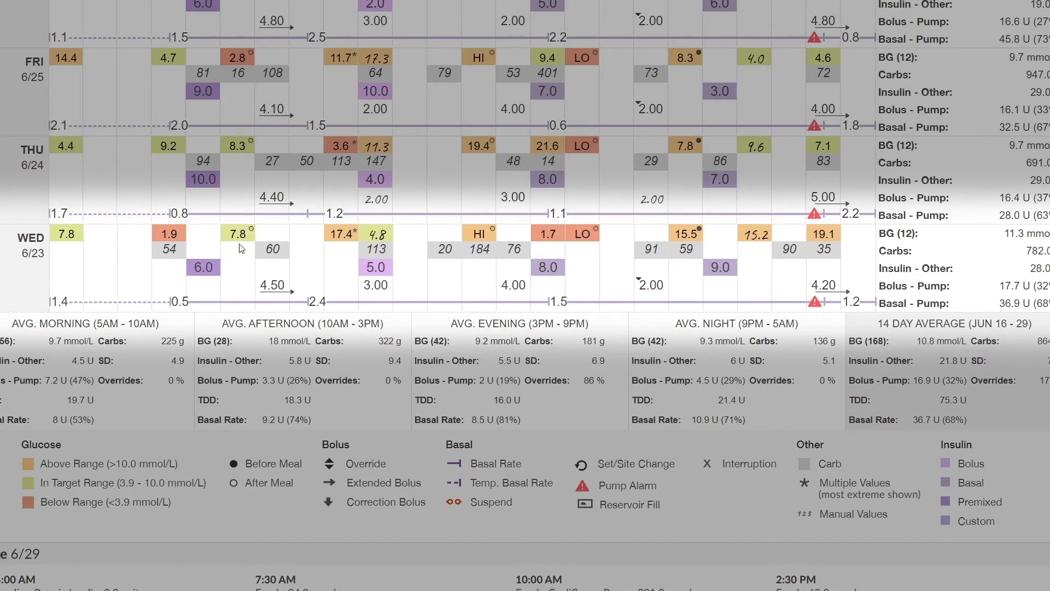
scroll(up, 3)
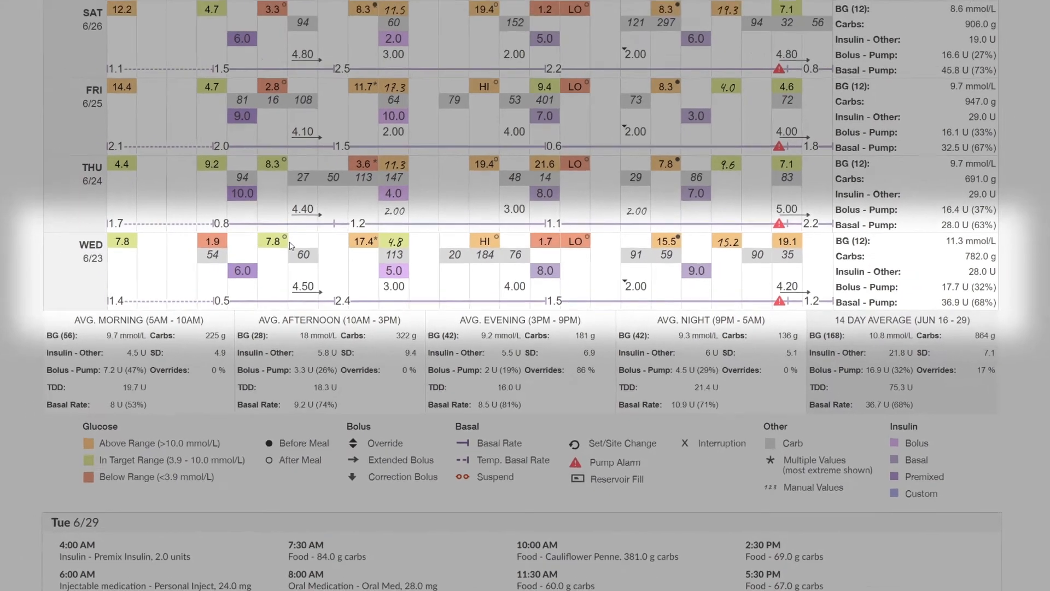
scroll(down, 3)
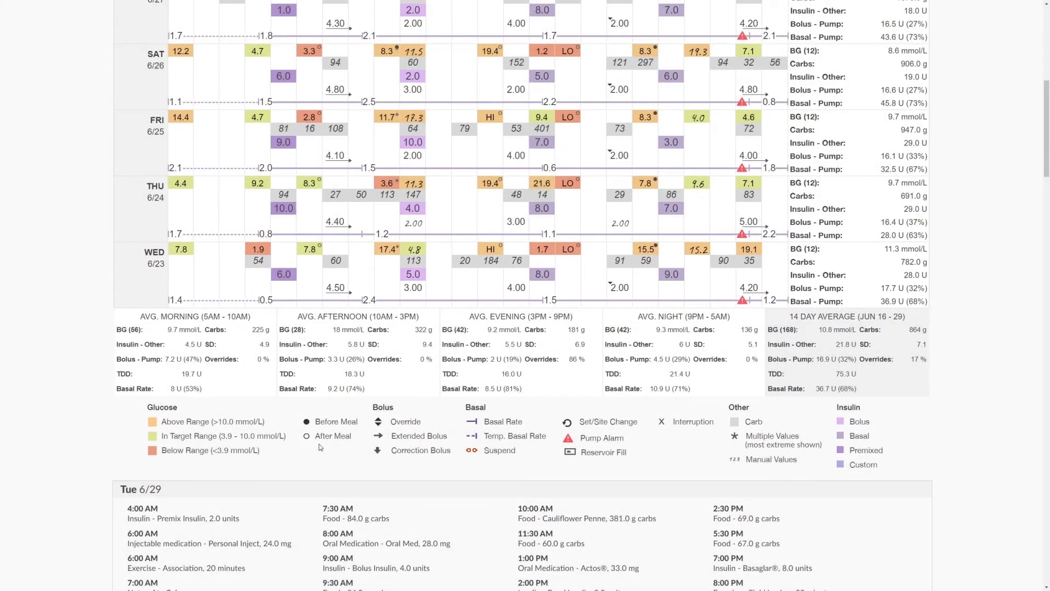
mouse_move(353, 443)
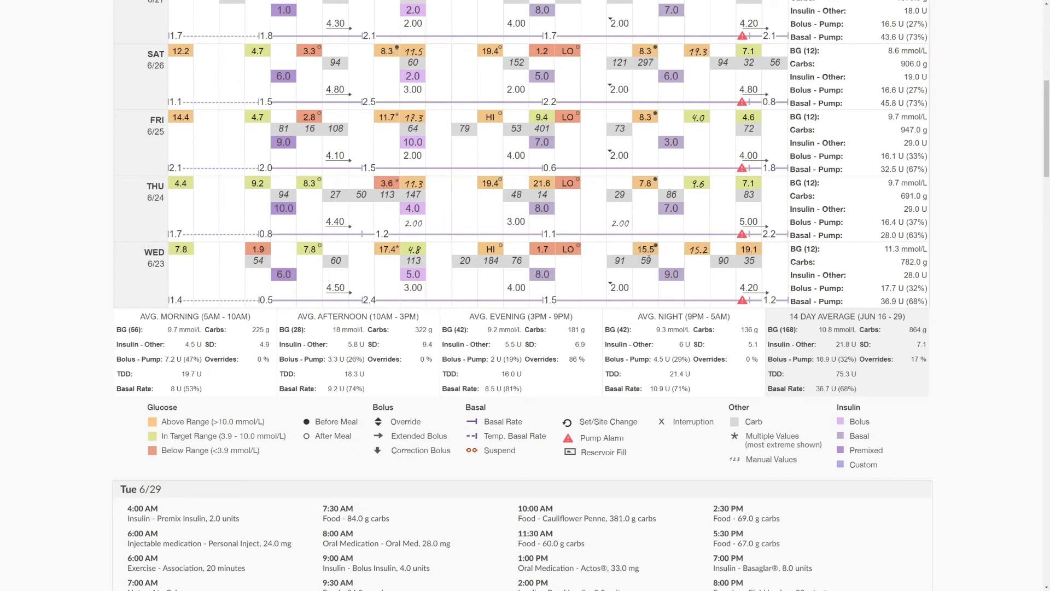
mouse_move(362, 432)
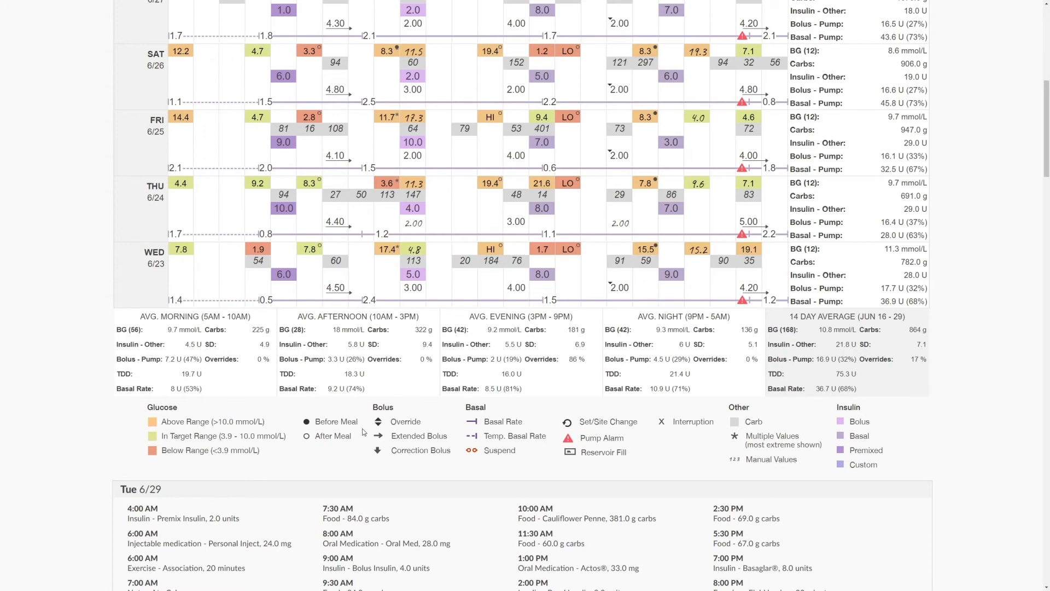
mouse_move(423, 261)
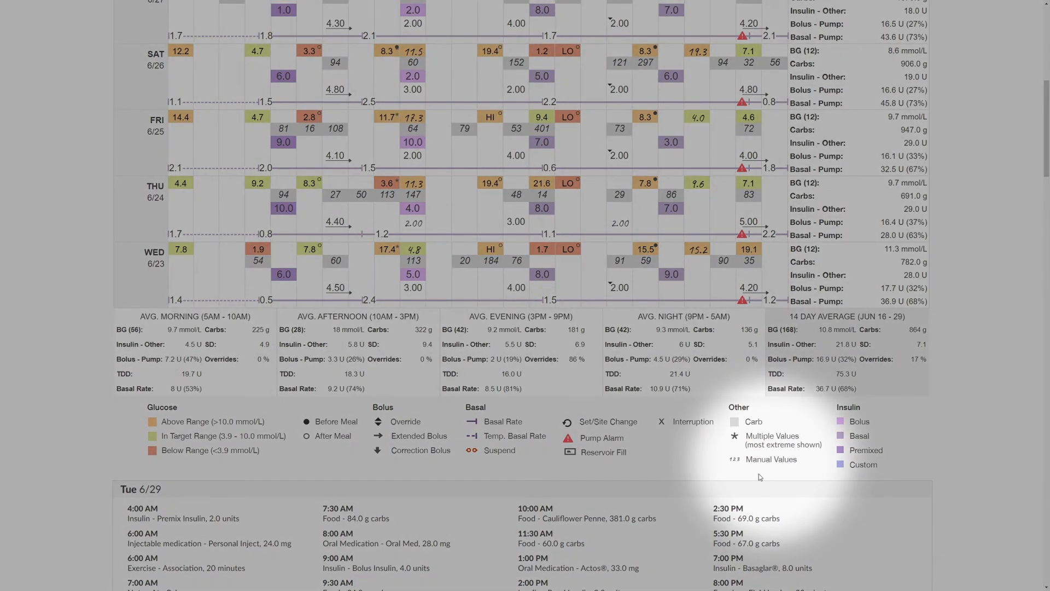
mouse_move(814, 466)
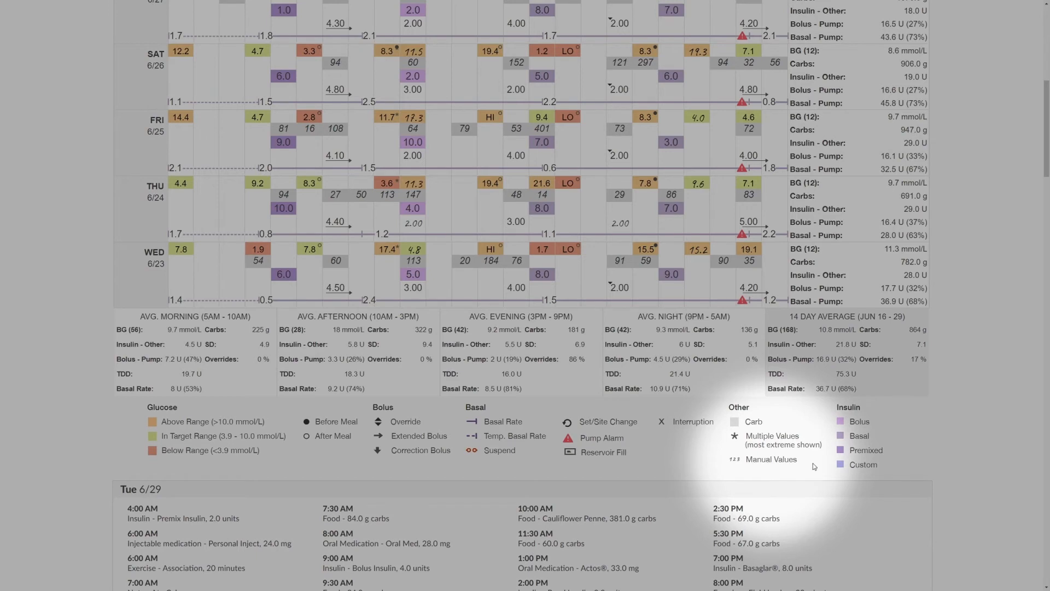
mouse_move(953, 454)
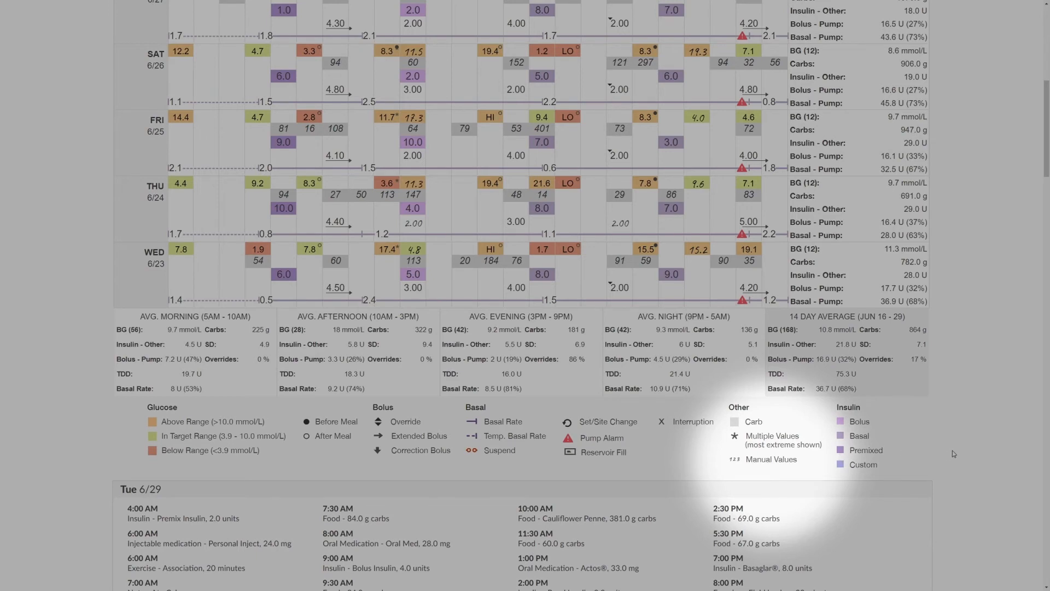
mouse_move(979, 453)
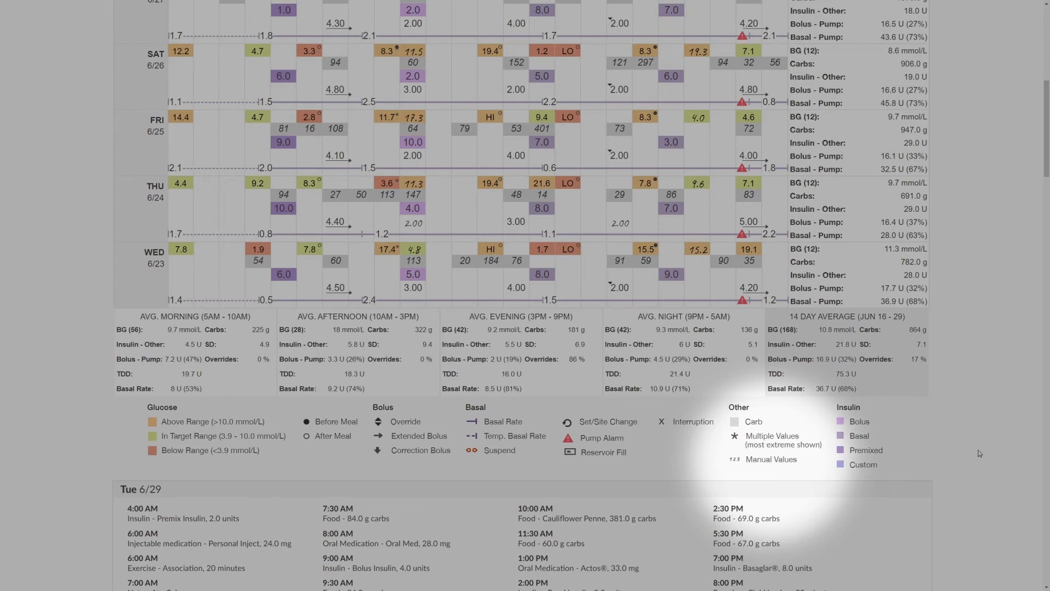
mouse_move(992, 453)
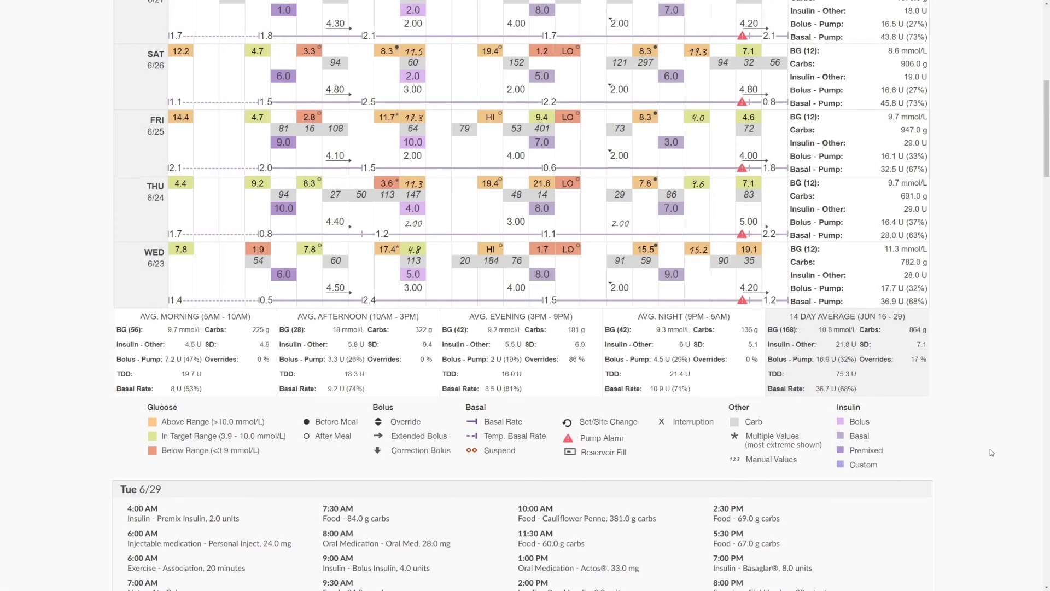
scroll(down, 3)
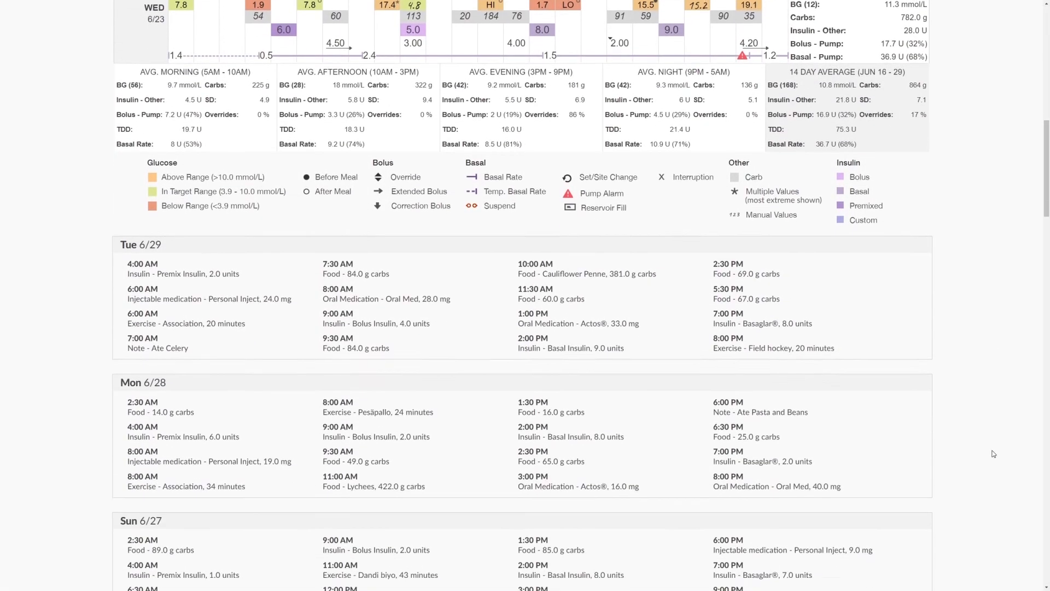
scroll(down, 3)
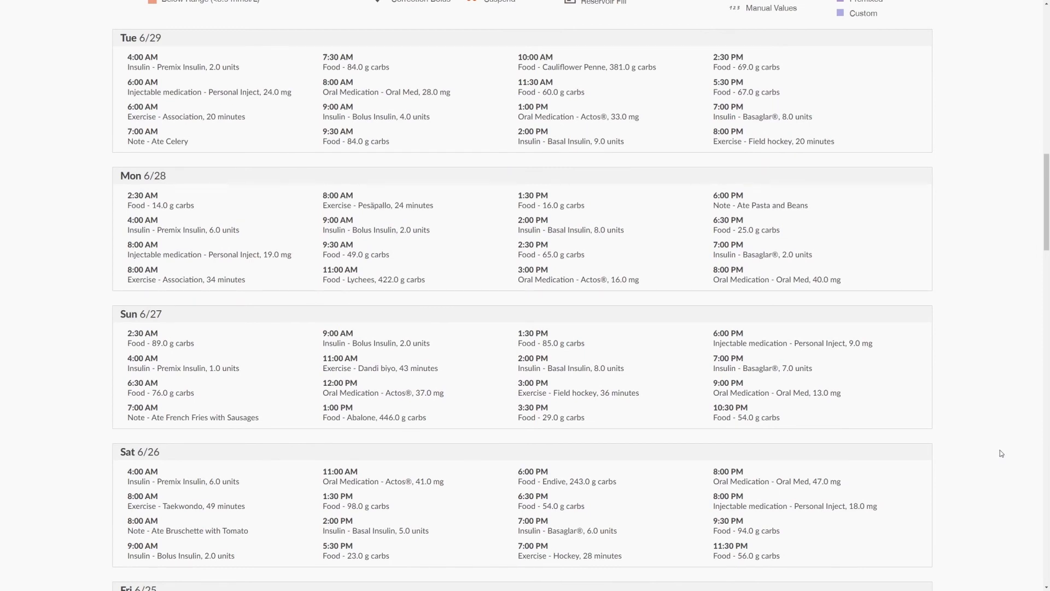
scroll(down, 3)
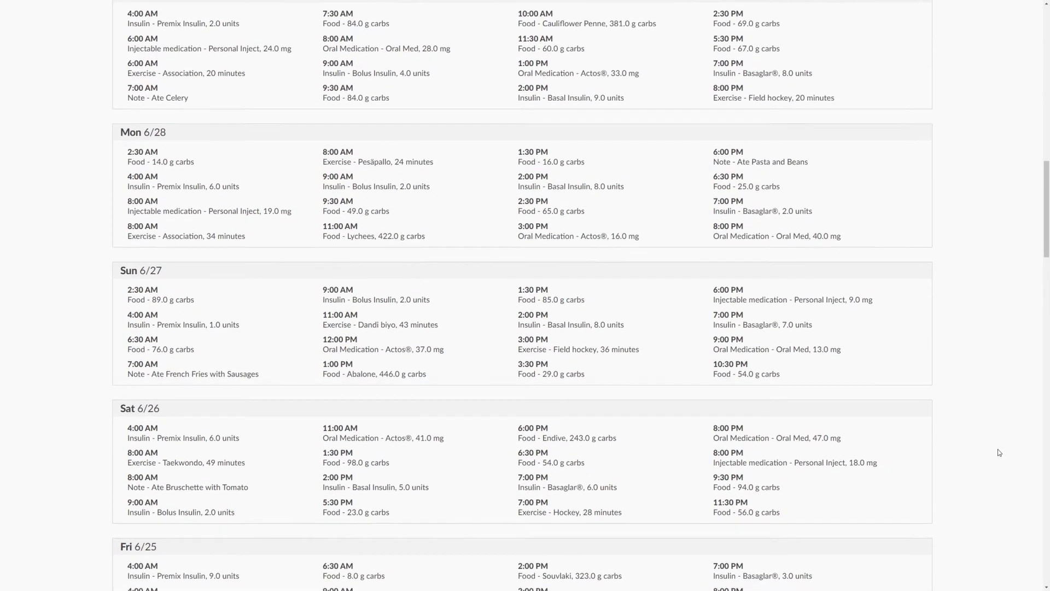
scroll(down, 3)
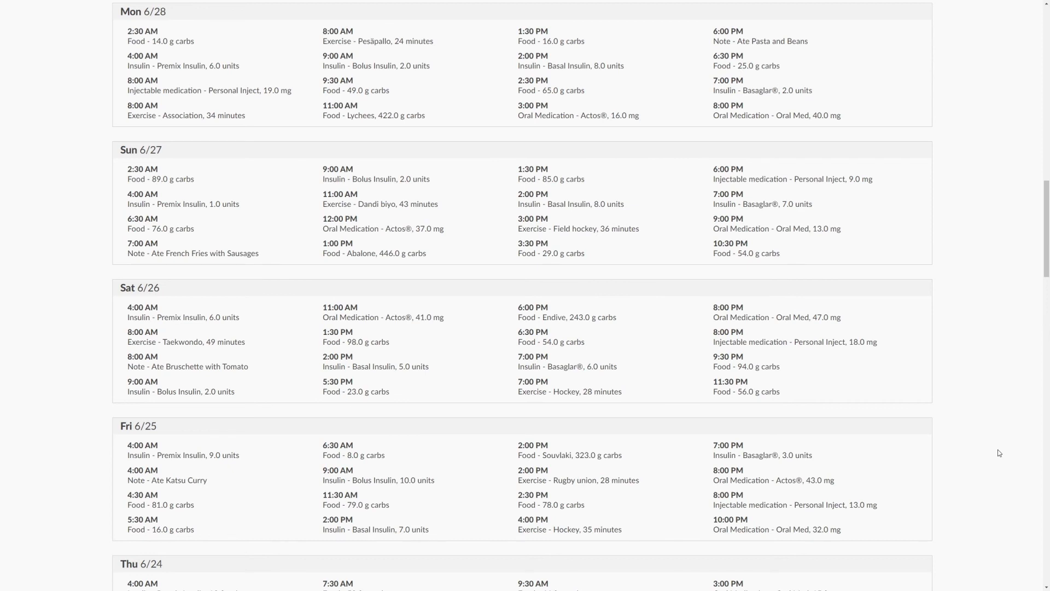
scroll(down, 3)
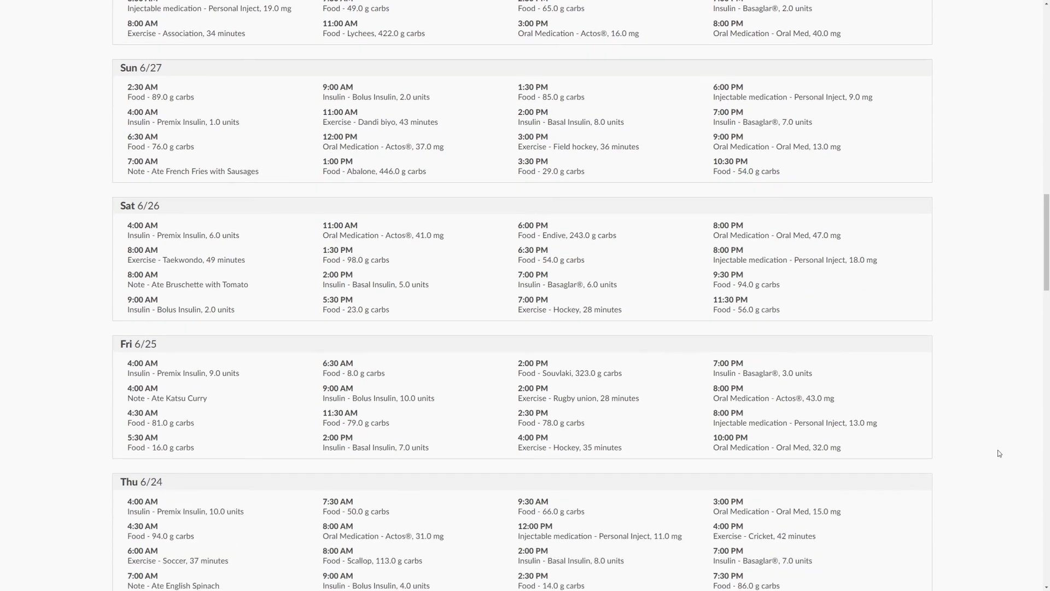
scroll(down, 3)
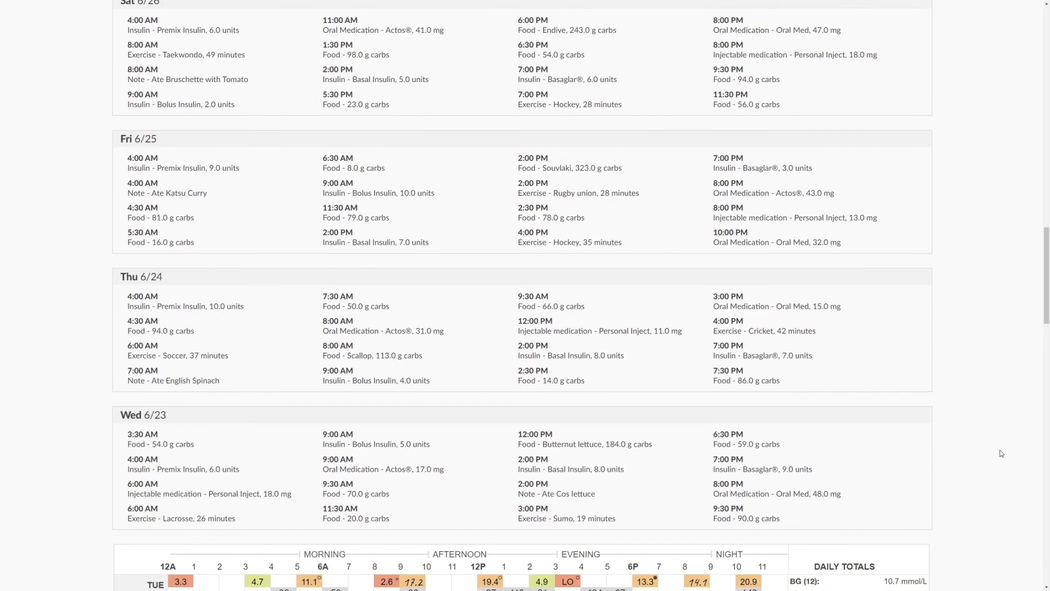
scroll(down, 3)
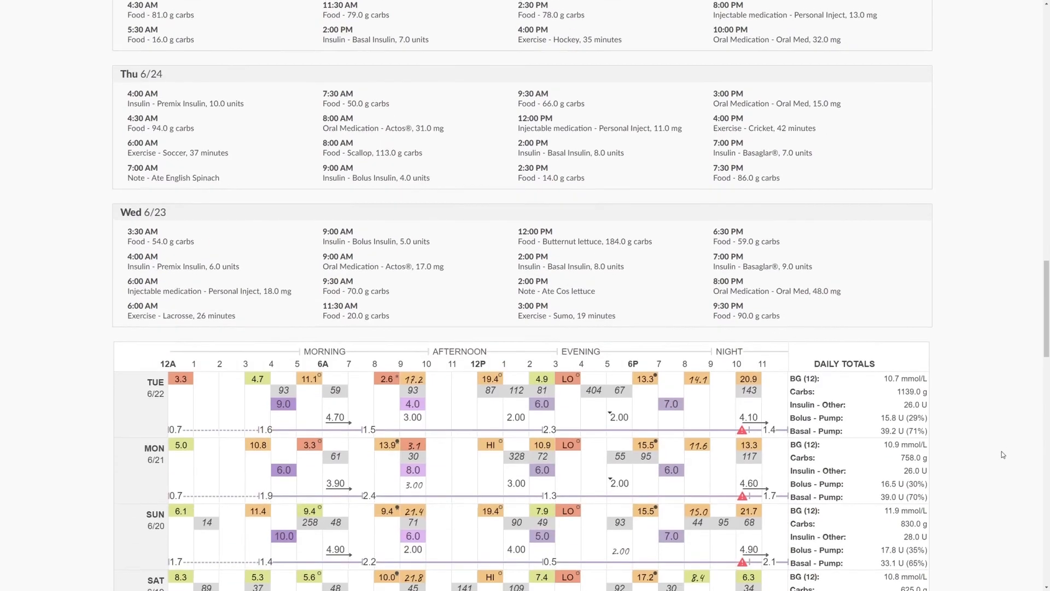
scroll(up, 3)
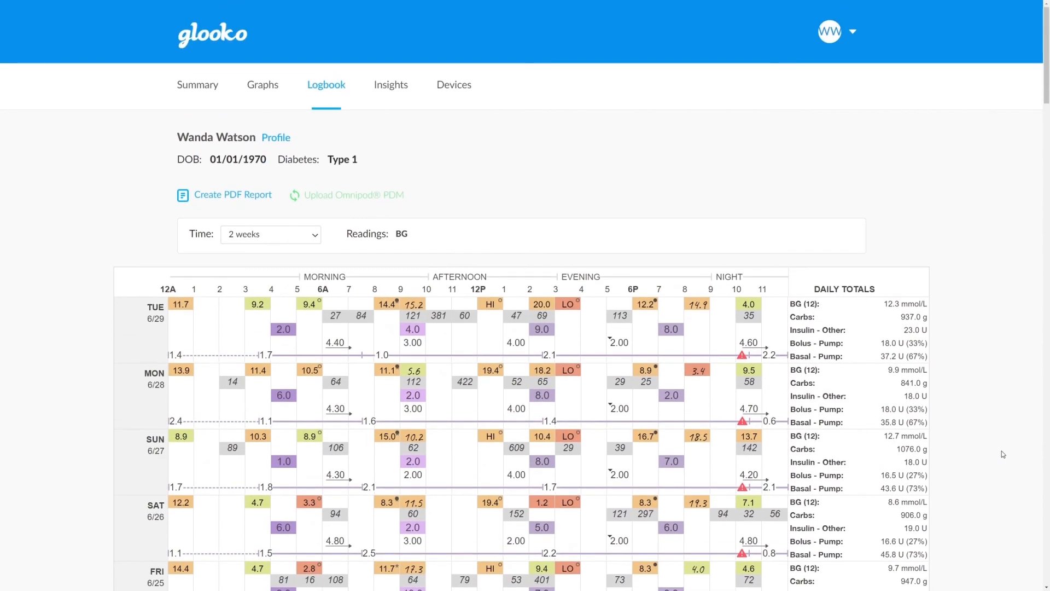
mouse_move(607, 210)
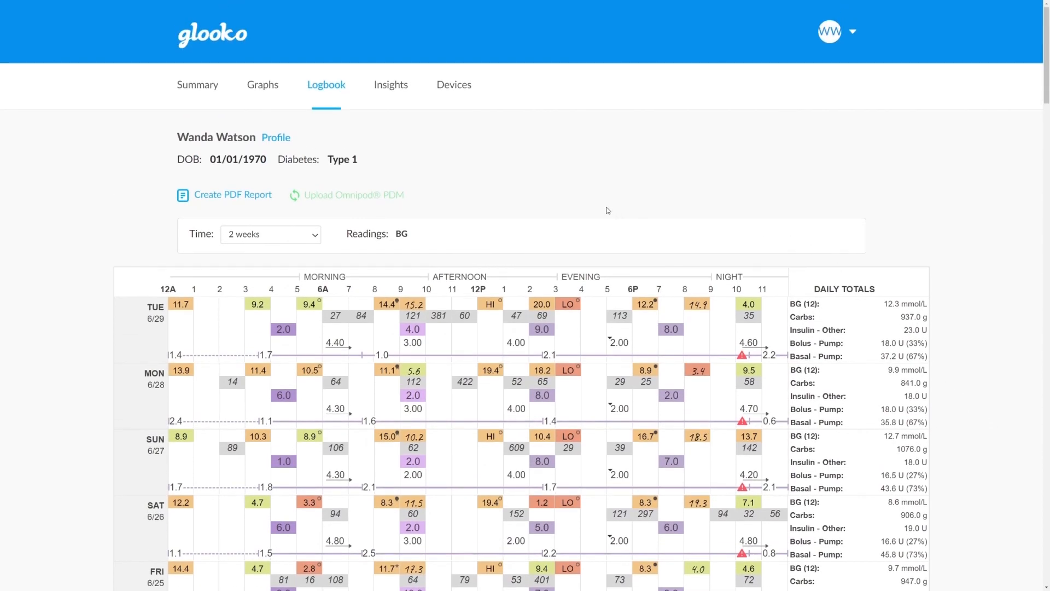